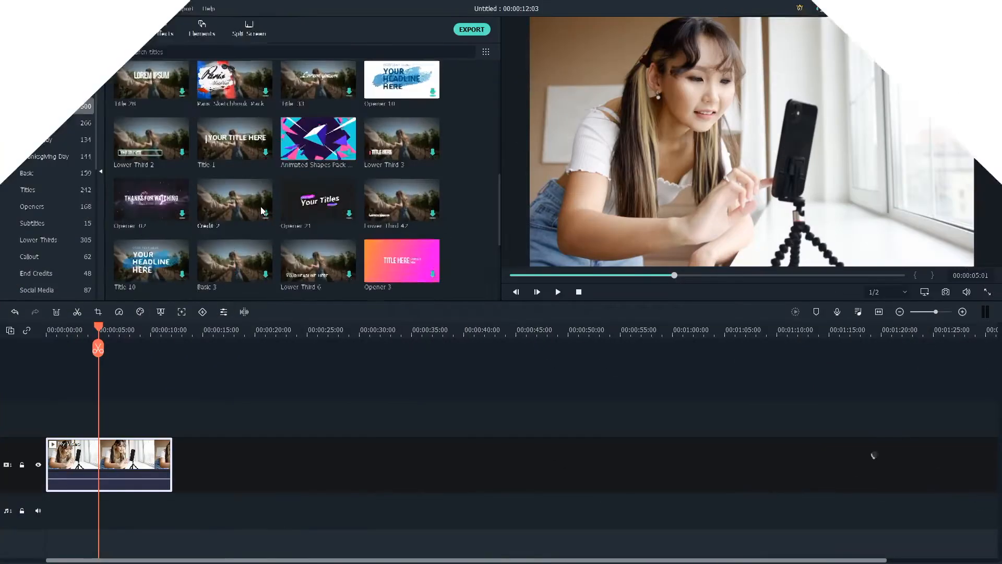
Filter the Titles list to What's New, then to Downloads showing Opener 25 and Title 15
{"action": "left_click", "coordinate": [40, 122]}
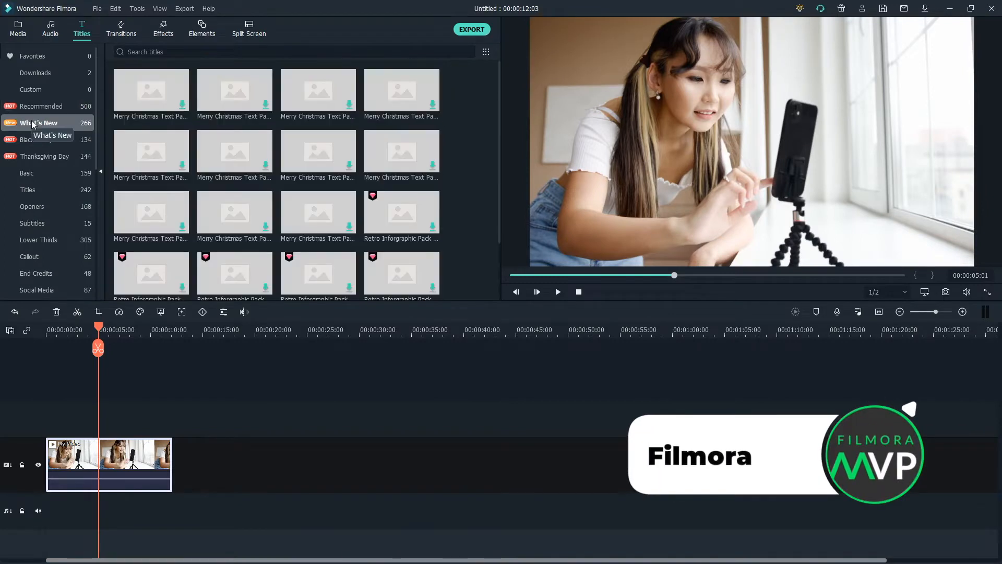
{"action": "left_click", "coordinate": [35, 72]}
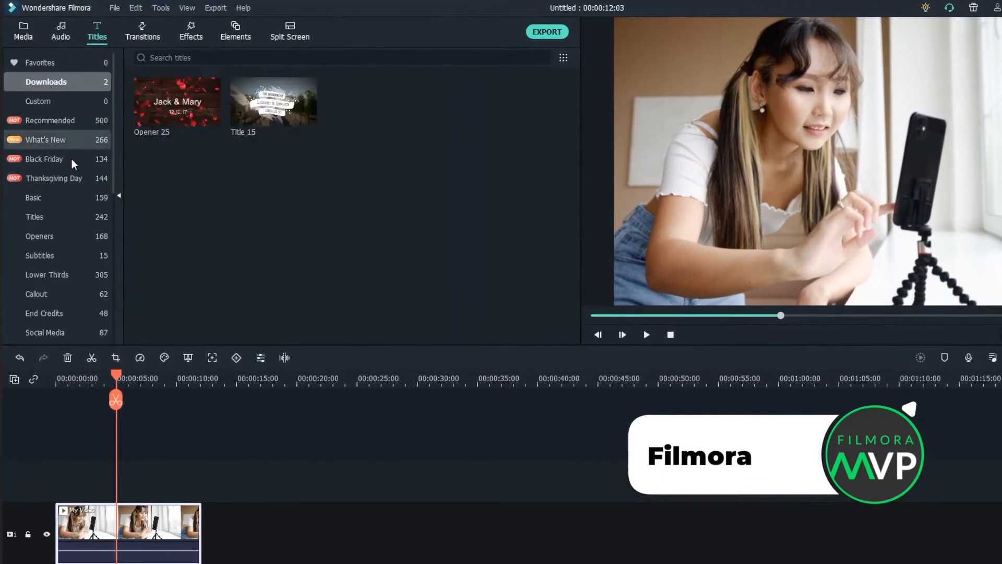
{"action": "left_click", "coordinate": [50, 120]}
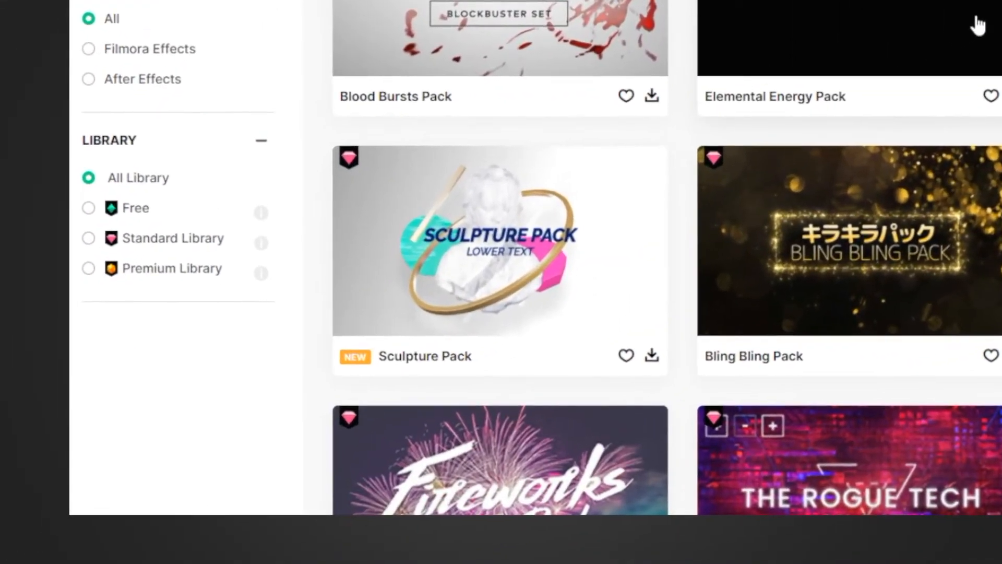
{"action": "scroll", "scroll_direction": "down", "scroll_amount": 3}
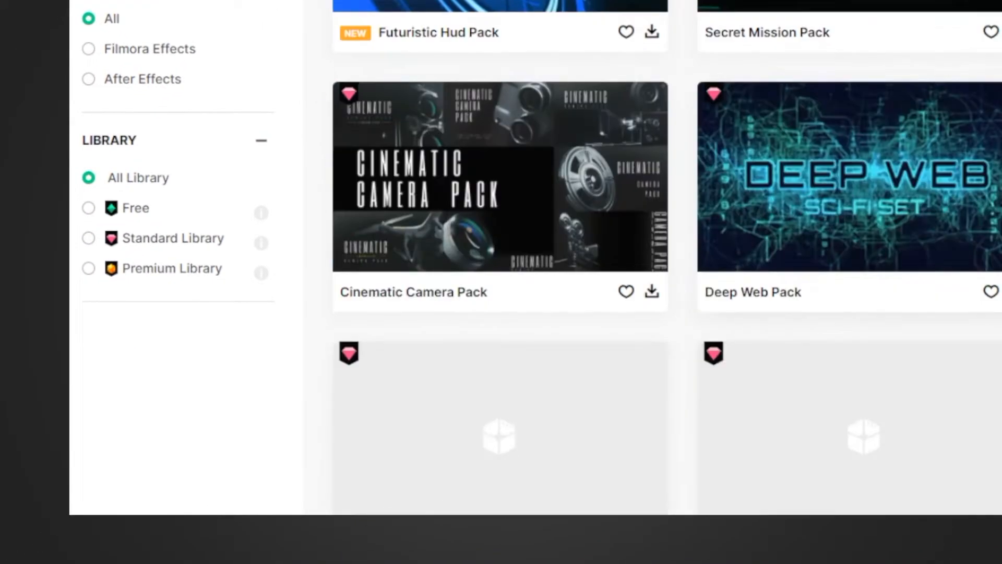
{"action": "scroll", "scroll_direction": "down", "scroll_amount": 3}
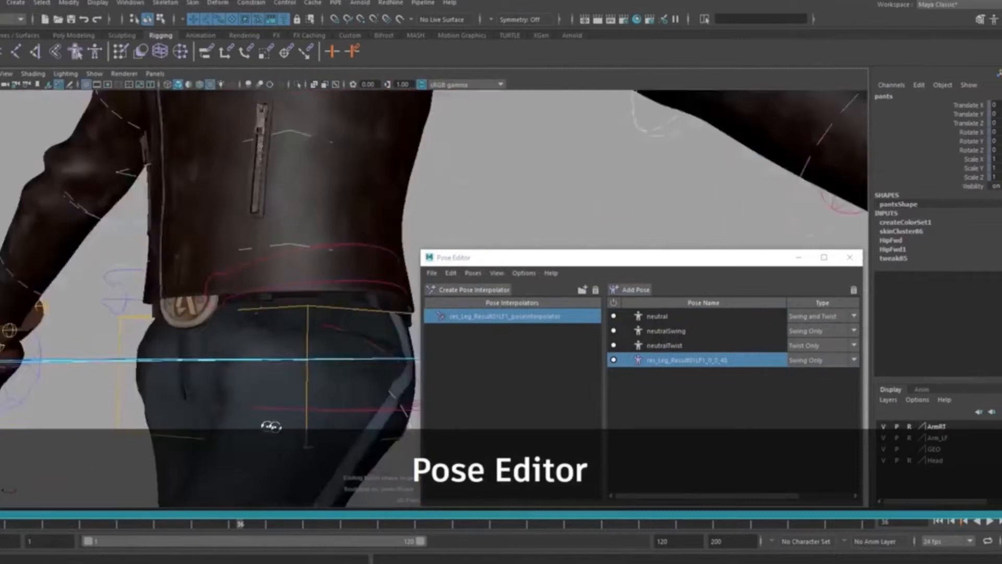
Select the leg pose interpolator in Maya's Pose Editor to view its poses
{"action": "left_click", "coordinate": [634, 289]}
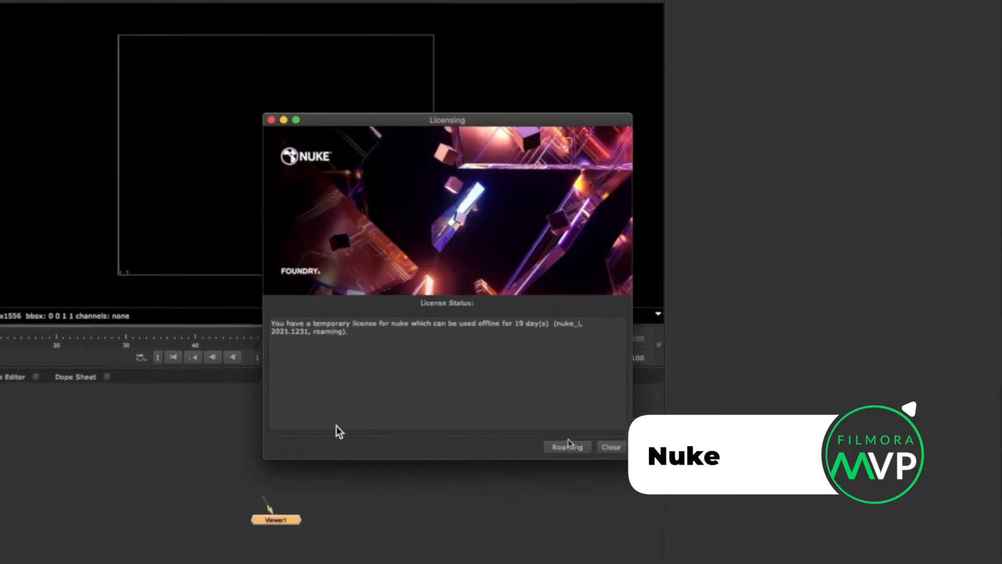
Return the roamed Nuke license via Roaming > Return Roam and close the Licensing dialog
{"action": "left_click", "coordinate": [566, 446]}
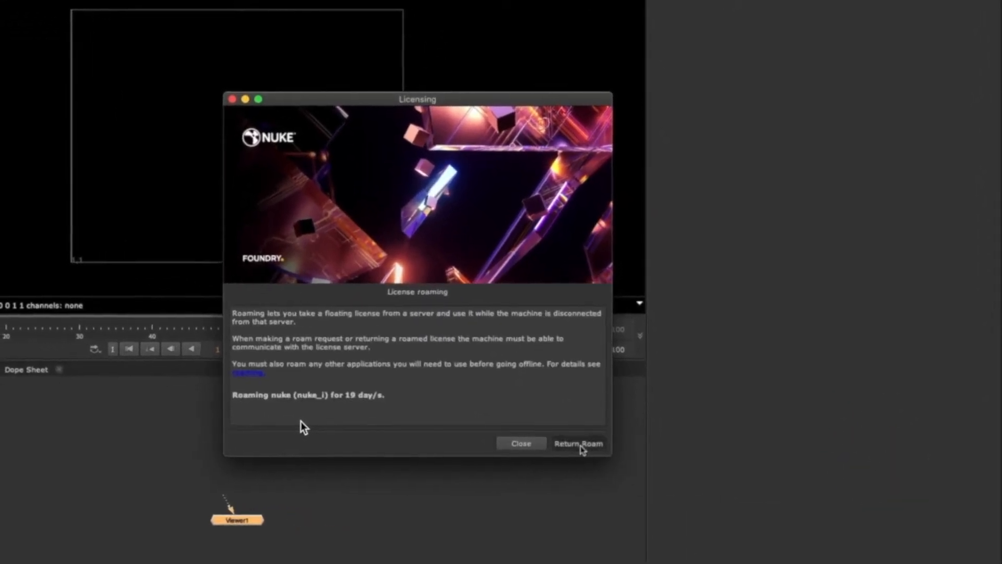
{"action": "left_click", "coordinate": [579, 443]}
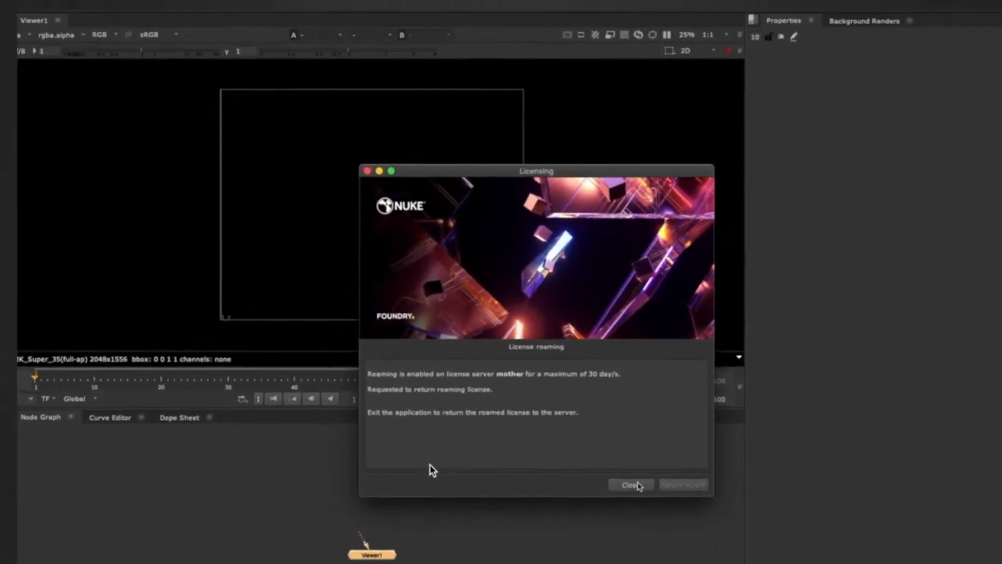
{"action": "left_click", "coordinate": [630, 484]}
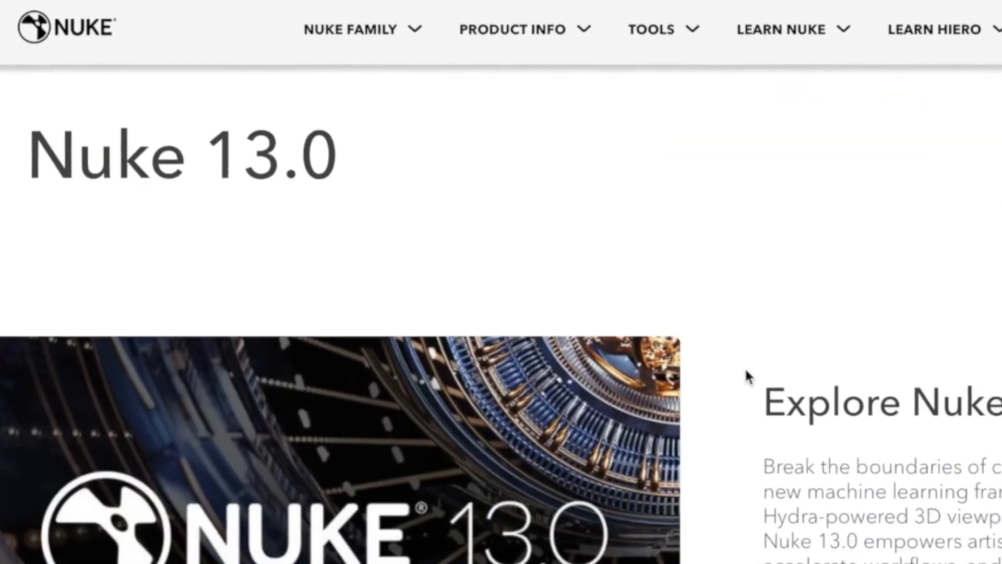
{"action": "scroll", "scroll_direction": "down", "scroll_amount": 3}
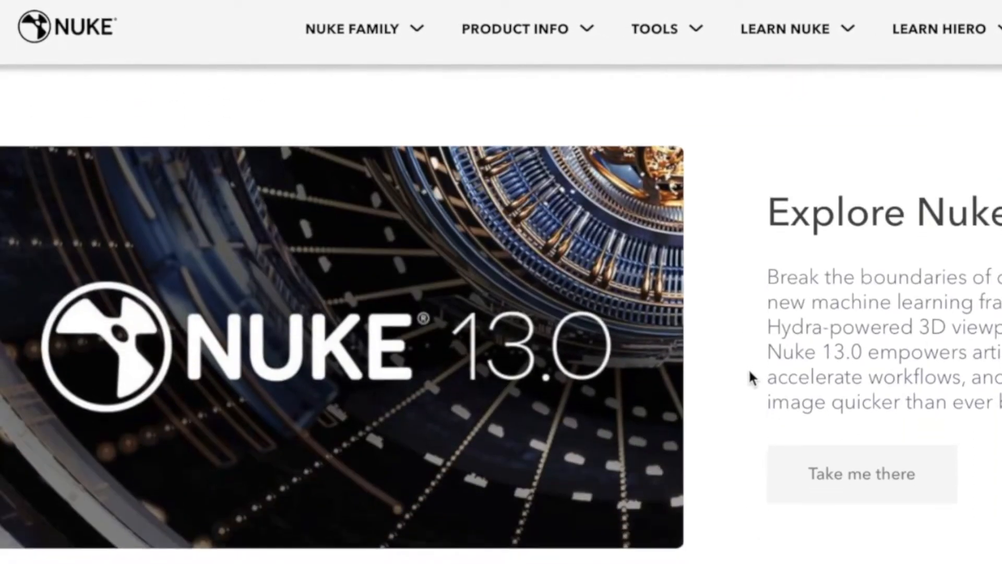
{"action": "scroll", "scroll_direction": "down", "scroll_amount": 3}
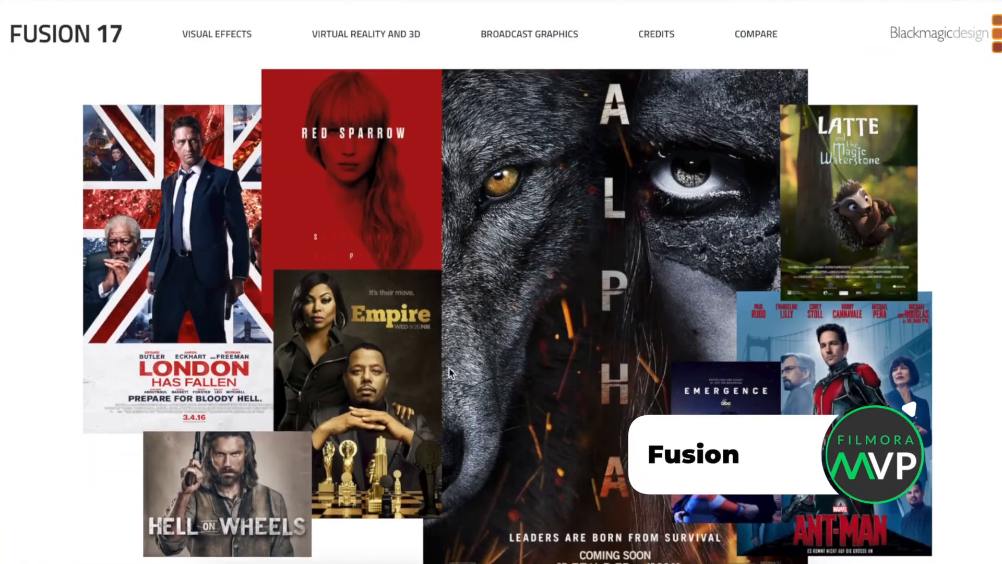
{"action": "scroll", "scroll_direction": "down", "scroll_amount": 3}
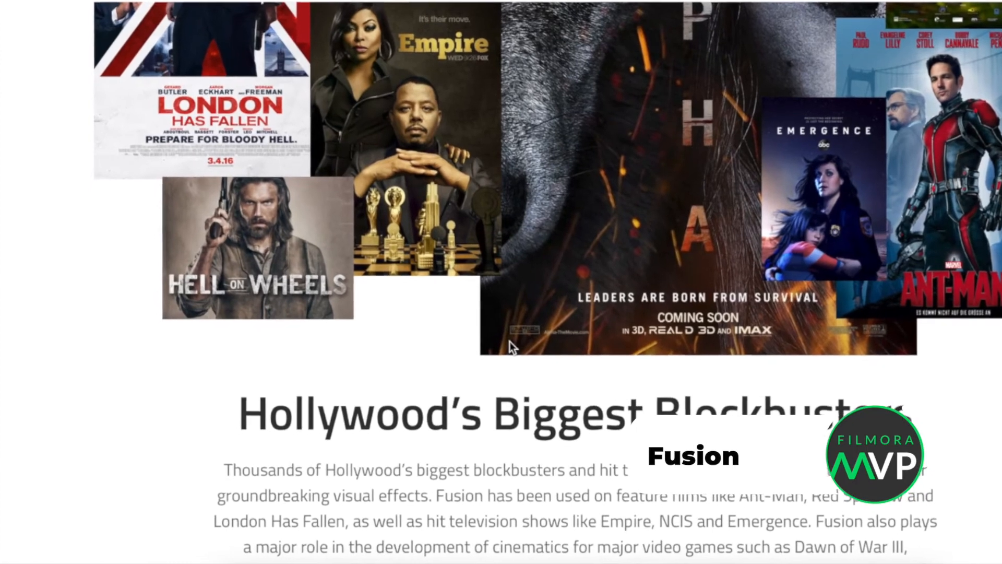
{"action": "scroll", "scroll_direction": "down", "scroll_amount": 3}
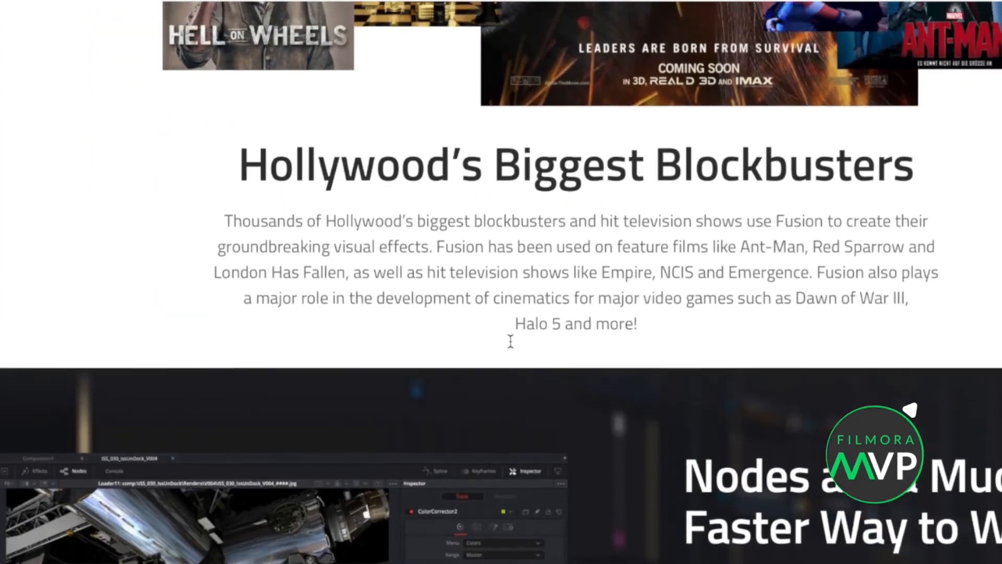
{"action": "scroll", "scroll_direction": "down", "scroll_amount": 3}
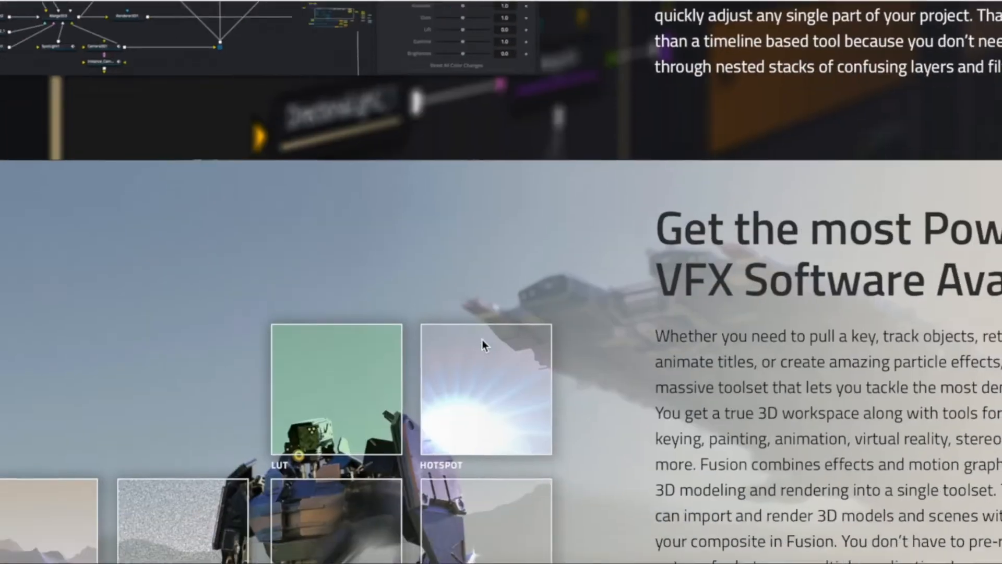
{"action": "scroll", "scroll_direction": "down", "scroll_amount": 3}
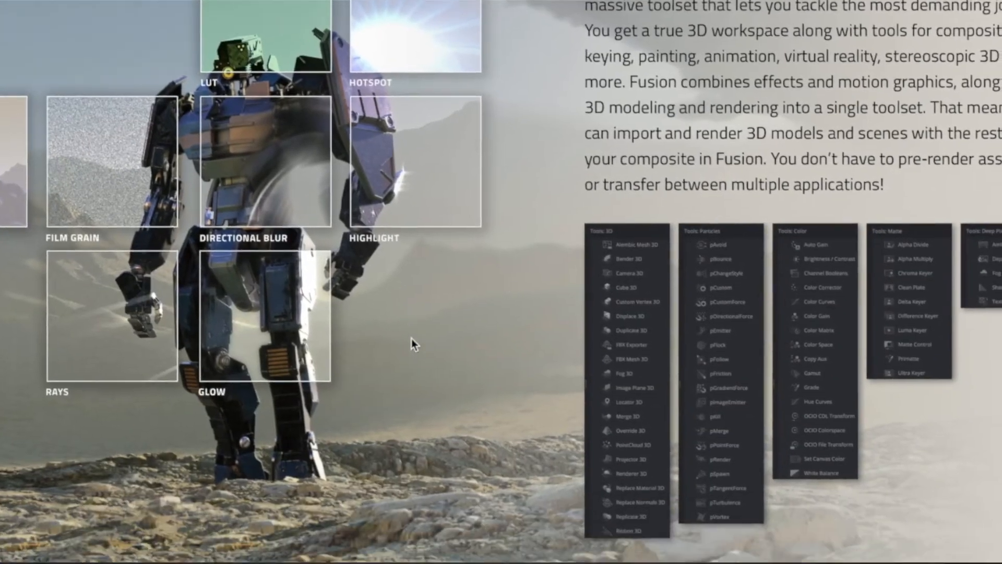
{"action": "scroll", "scroll_direction": "down", "scroll_amount": 3}
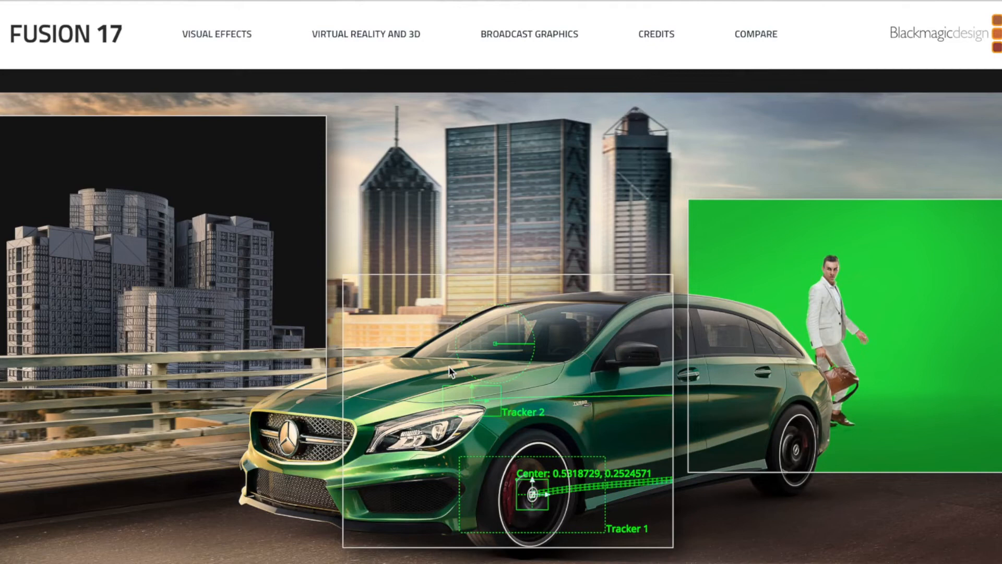
{"action": "scroll", "scroll_direction": "down", "scroll_amount": 3}
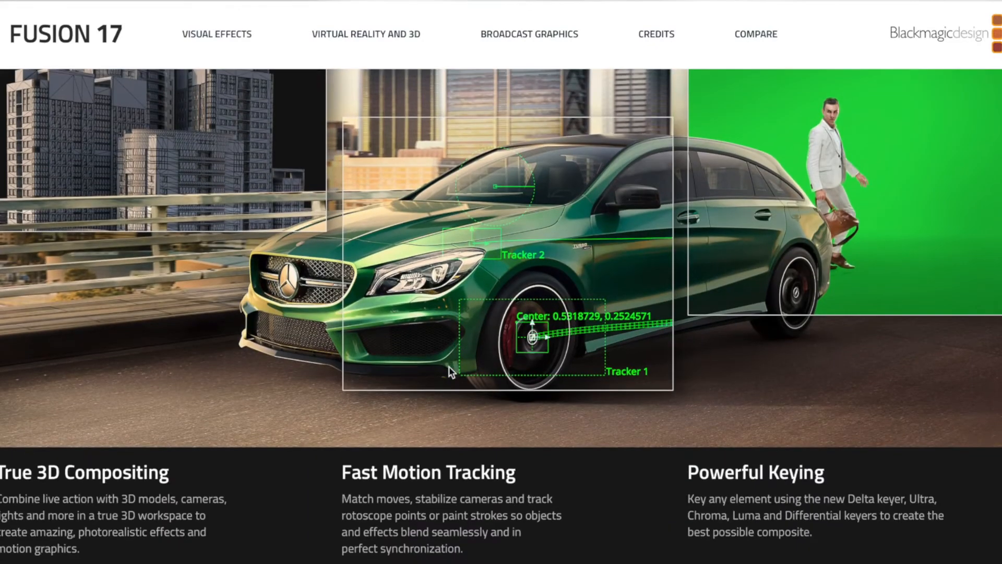